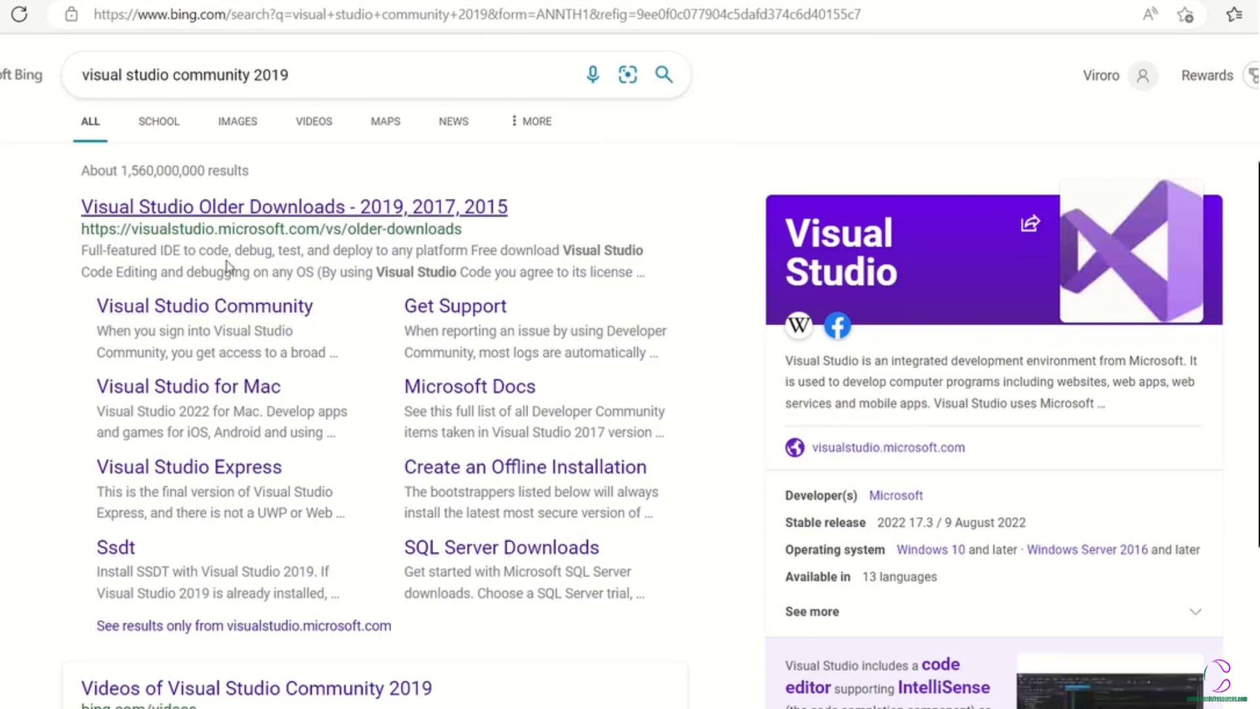
- Open Visual Studio Older Downloads and expand the Visual Studio 2019 release entry
click(294, 207)
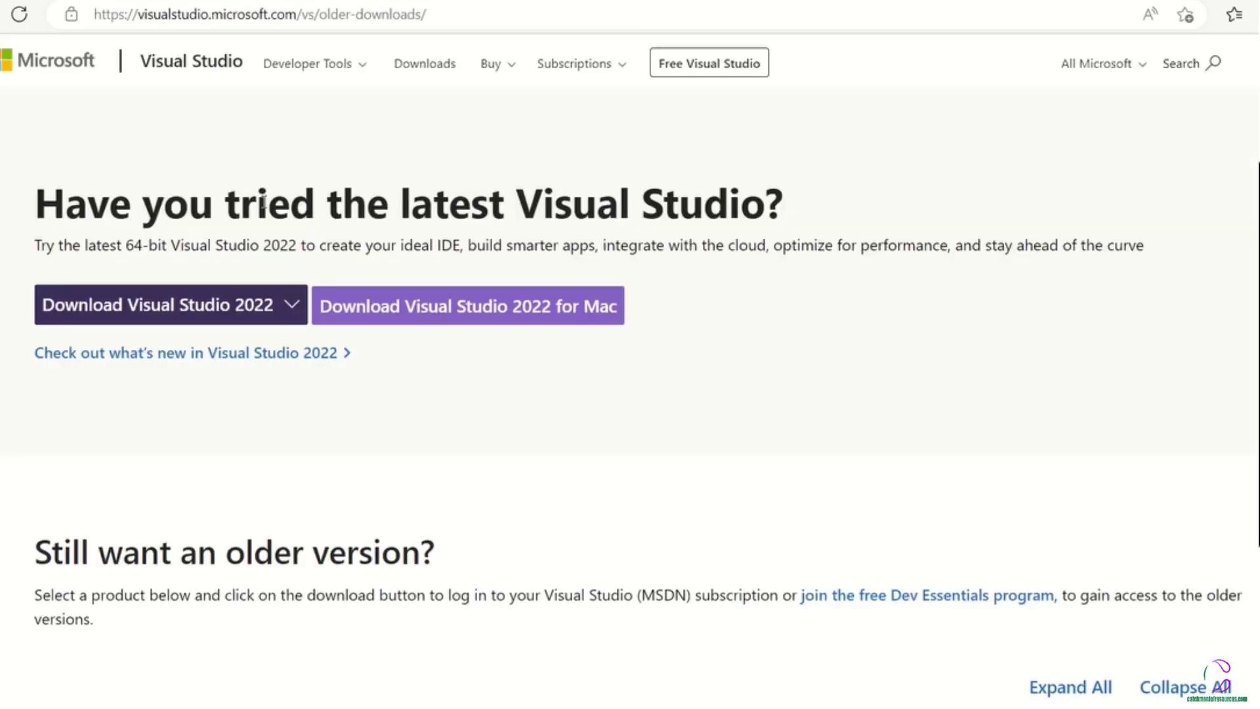
scroll(down, 3)
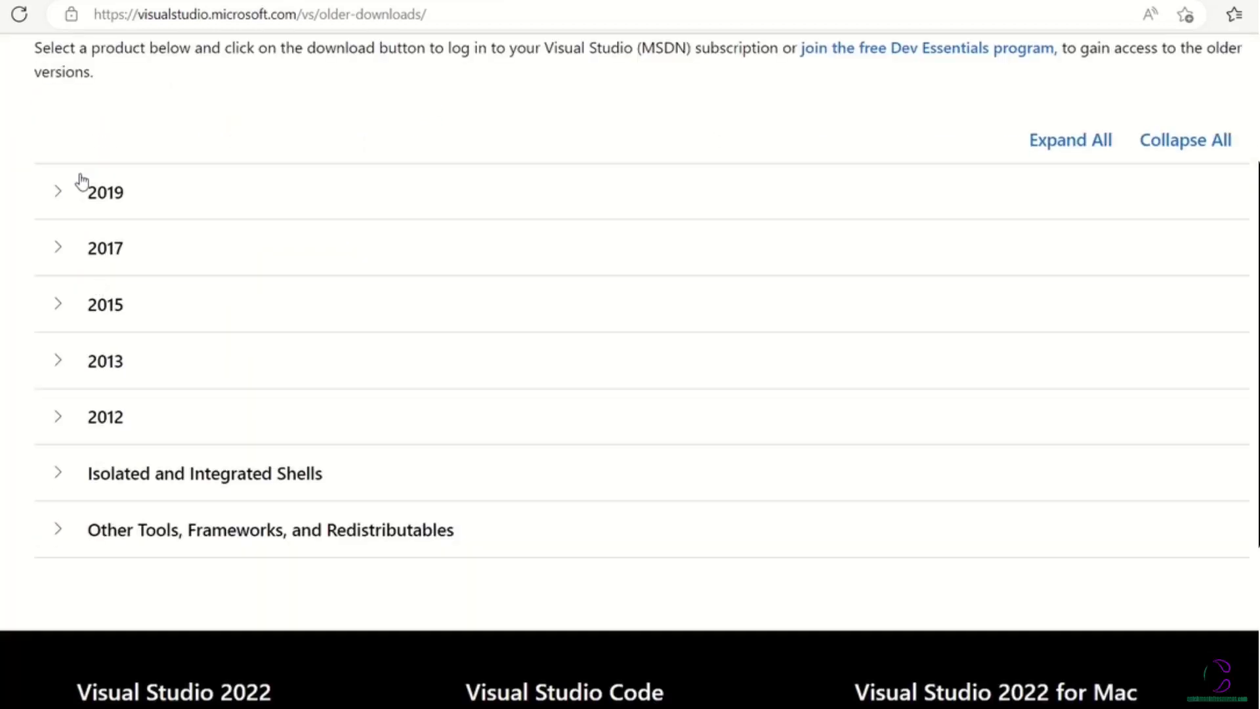
click(105, 191)
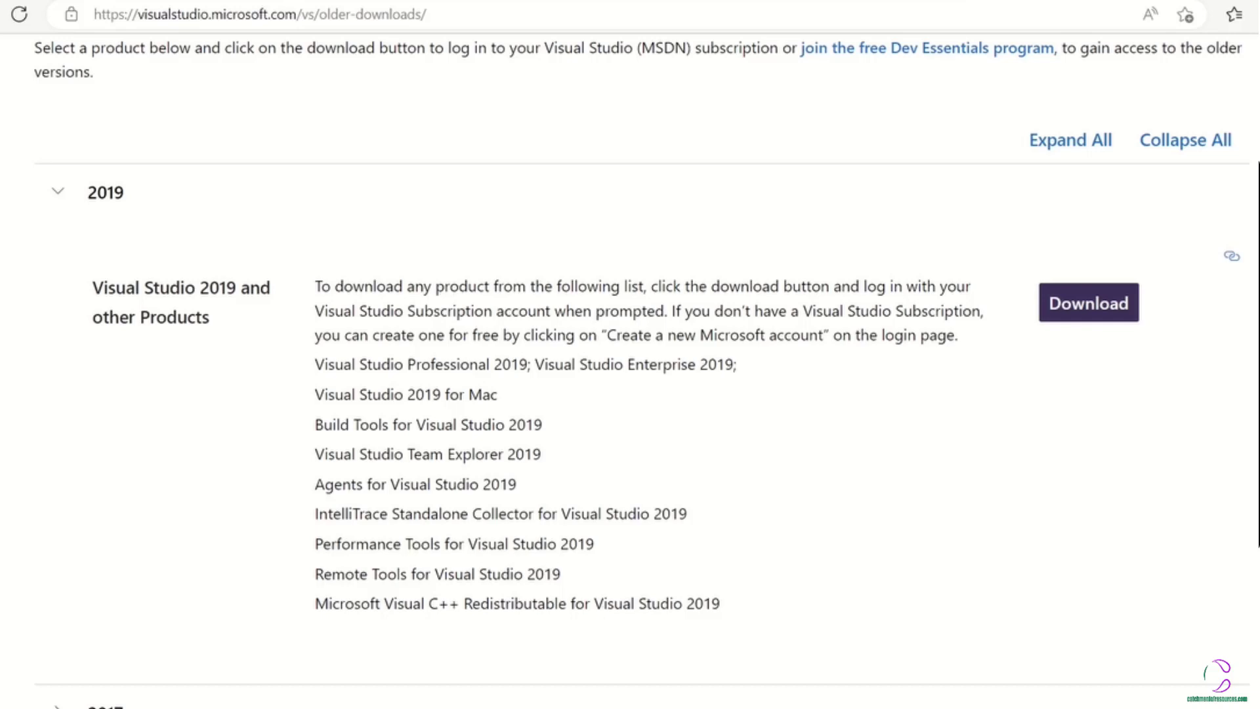
mouse_move(713, 36)
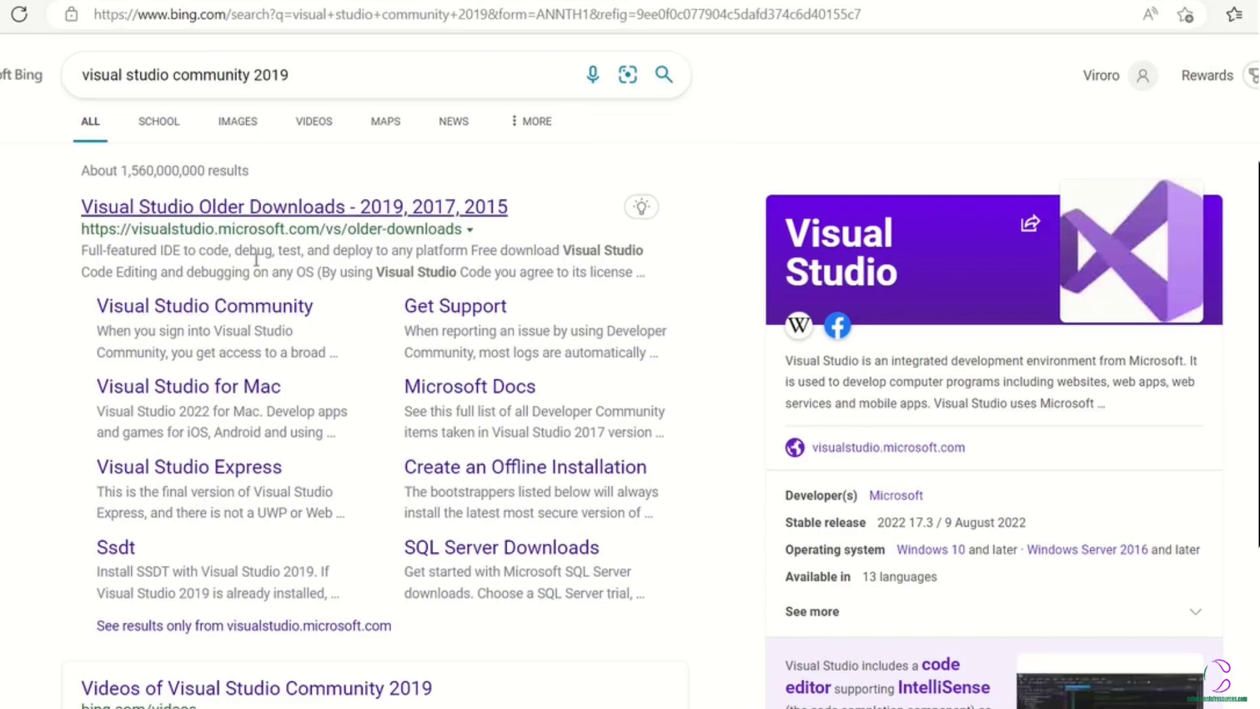
click(294, 206)
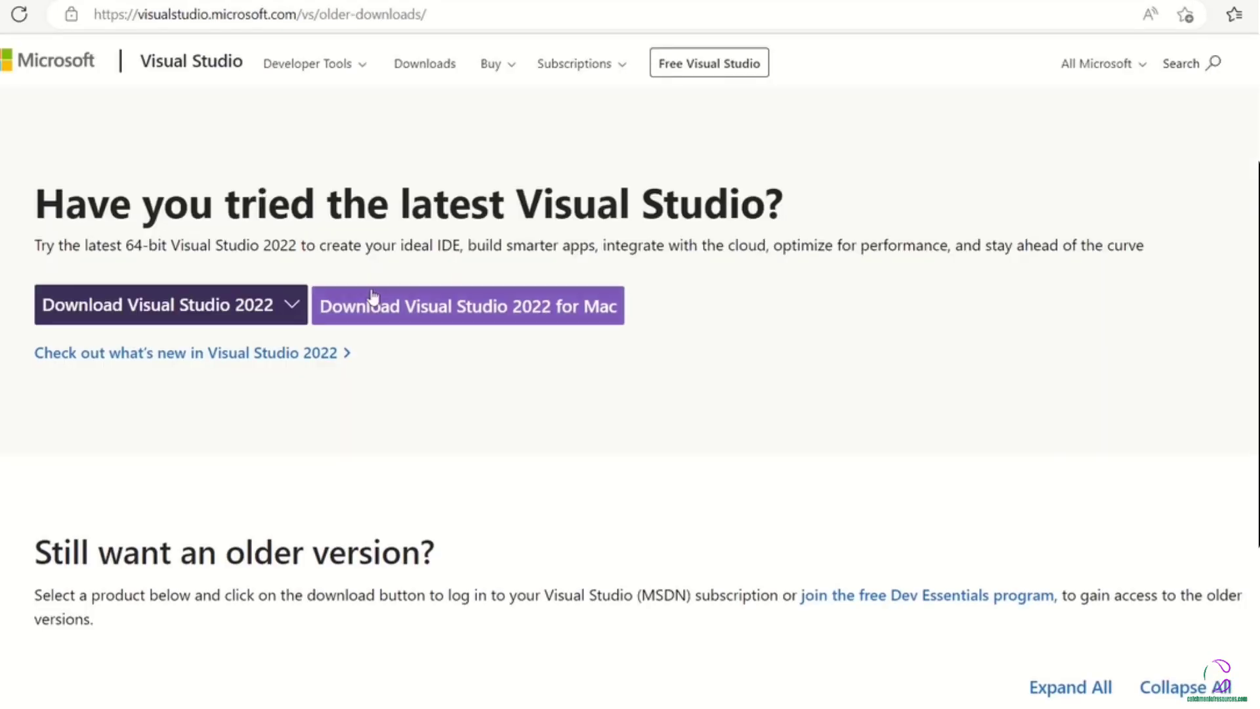
scroll(down, 3)
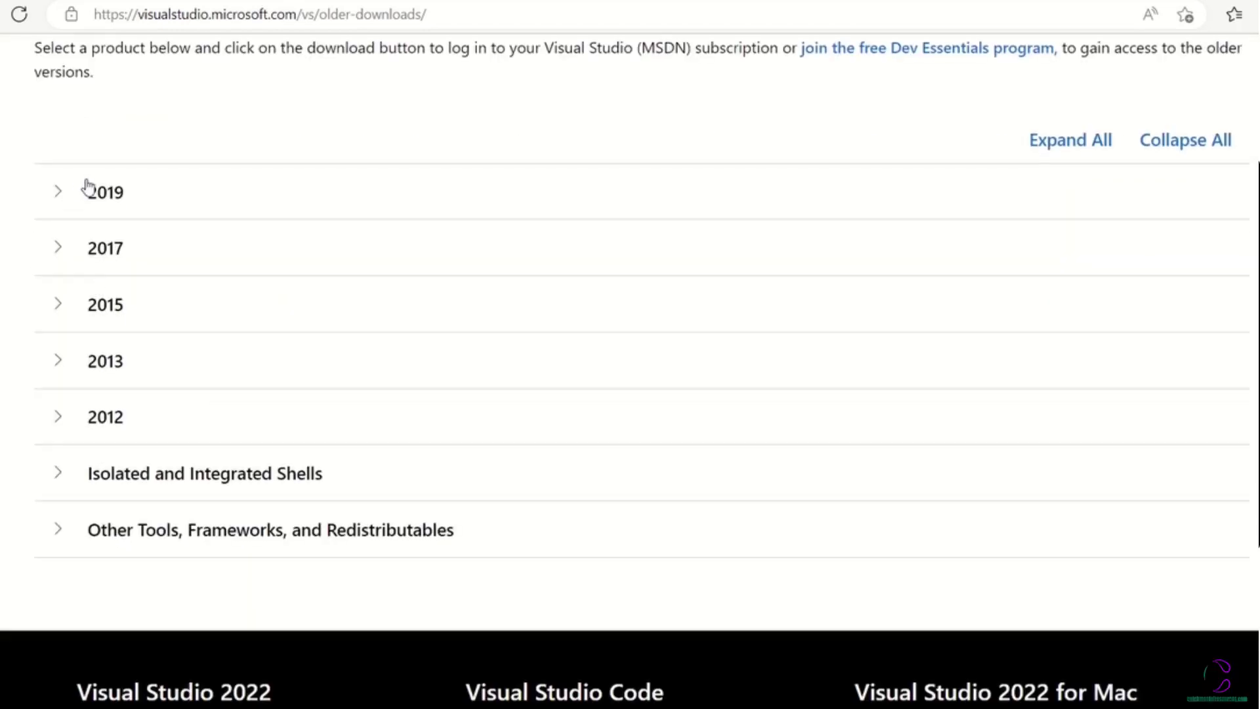
click(58, 191)
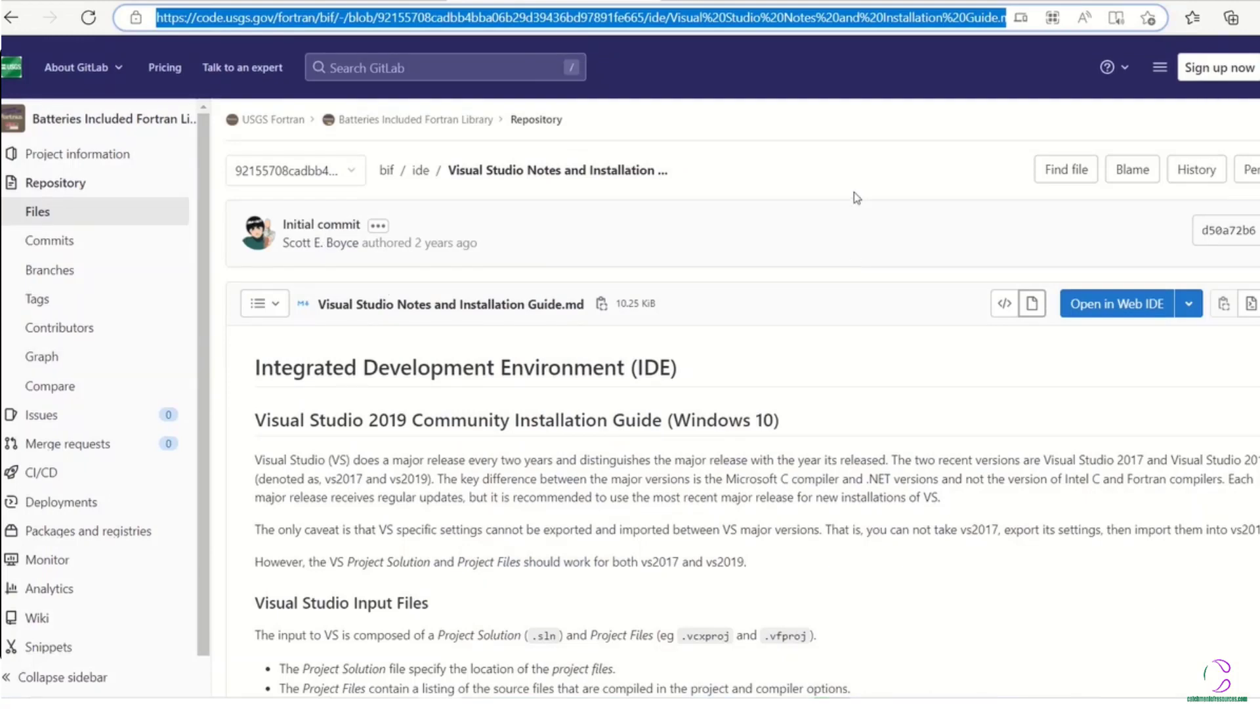
- Scroll the GitLab guide down to the community download link and Install Visual Studio 2019 section
scroll(down, 3)
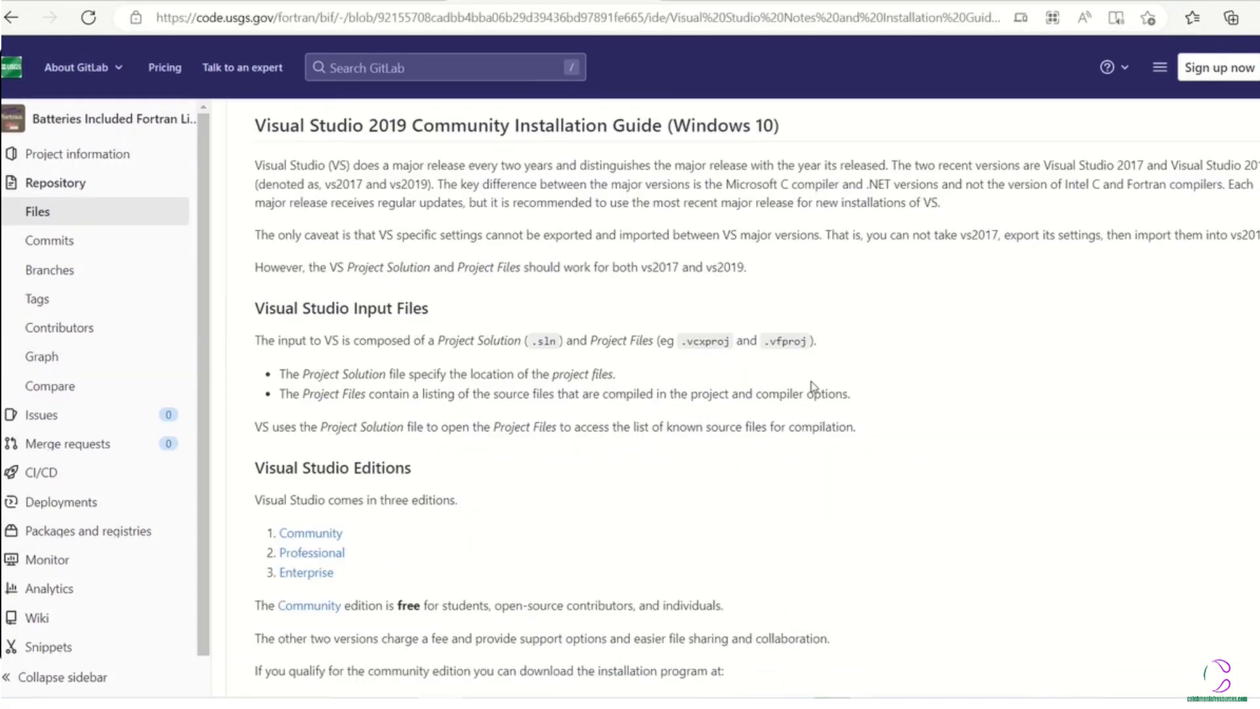
scroll(down, 3)
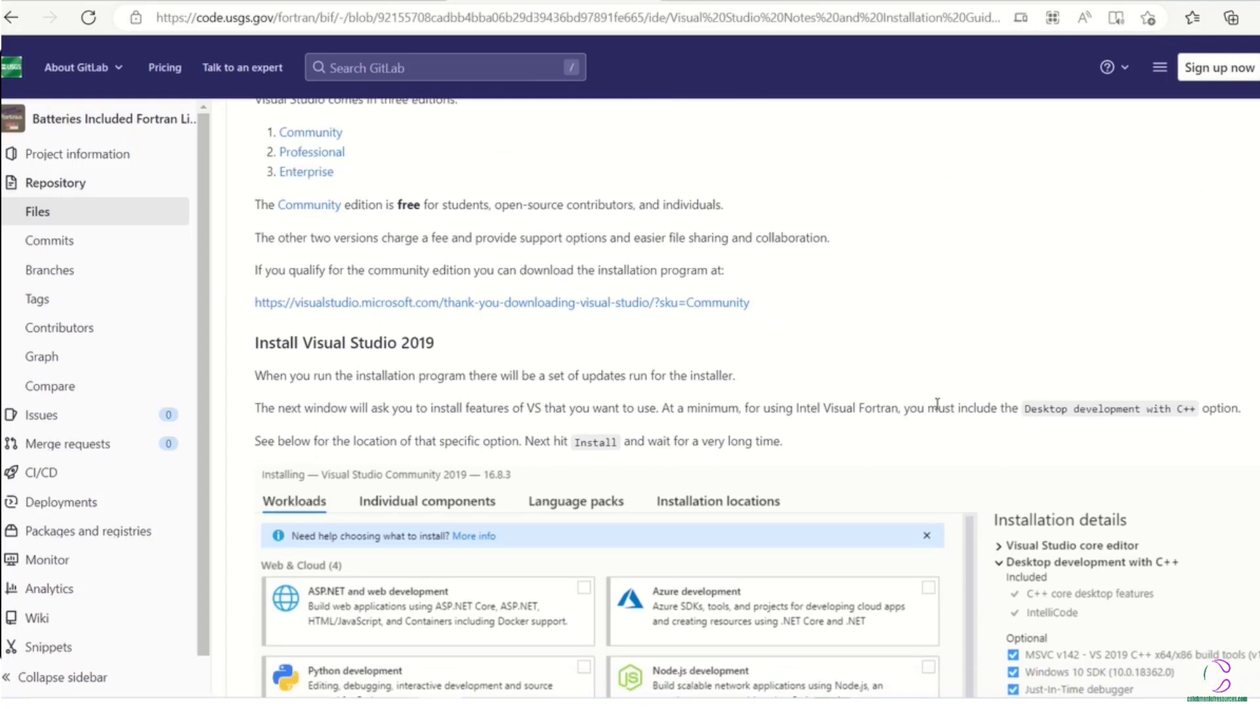
scroll(down, 3)
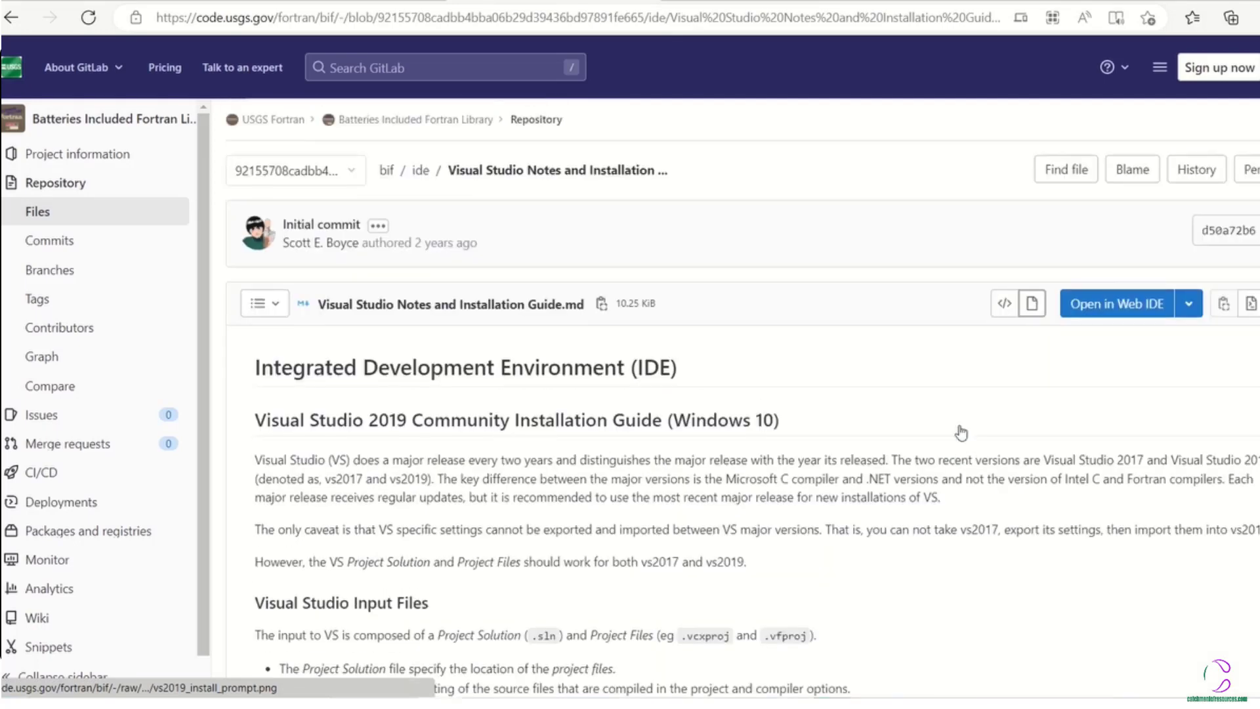
mouse_move(700, 82)
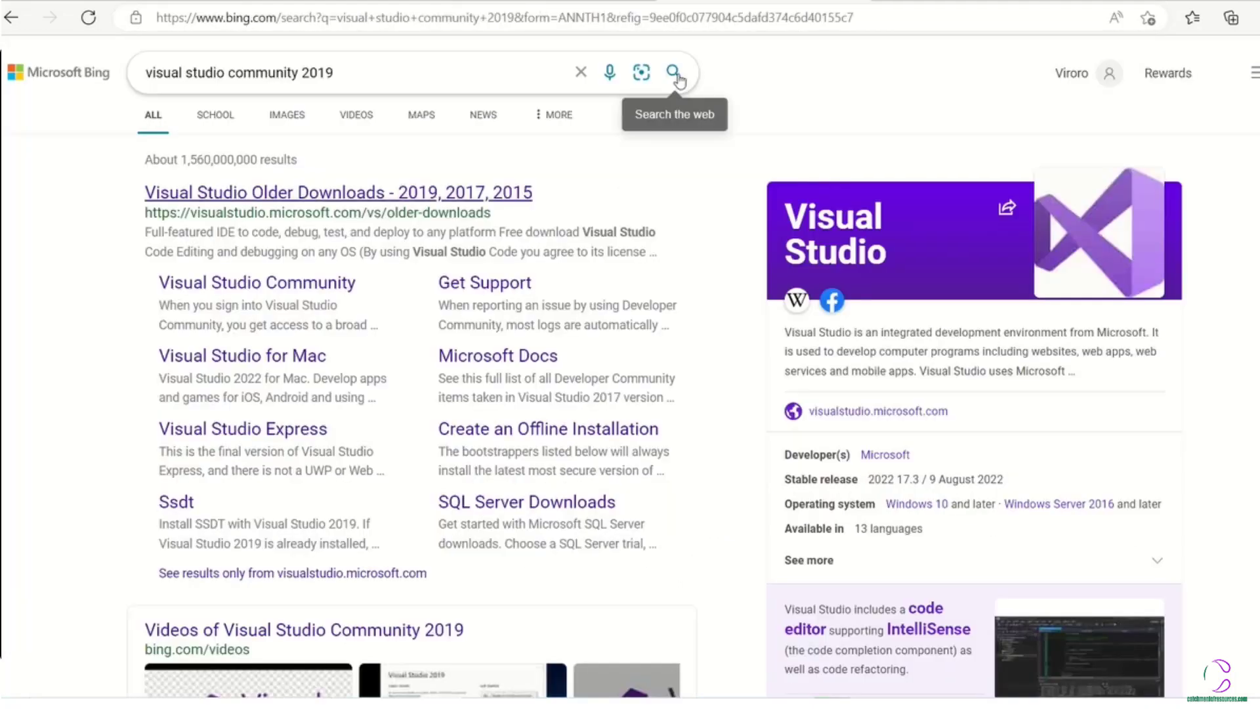
mouse_move(312, 339)
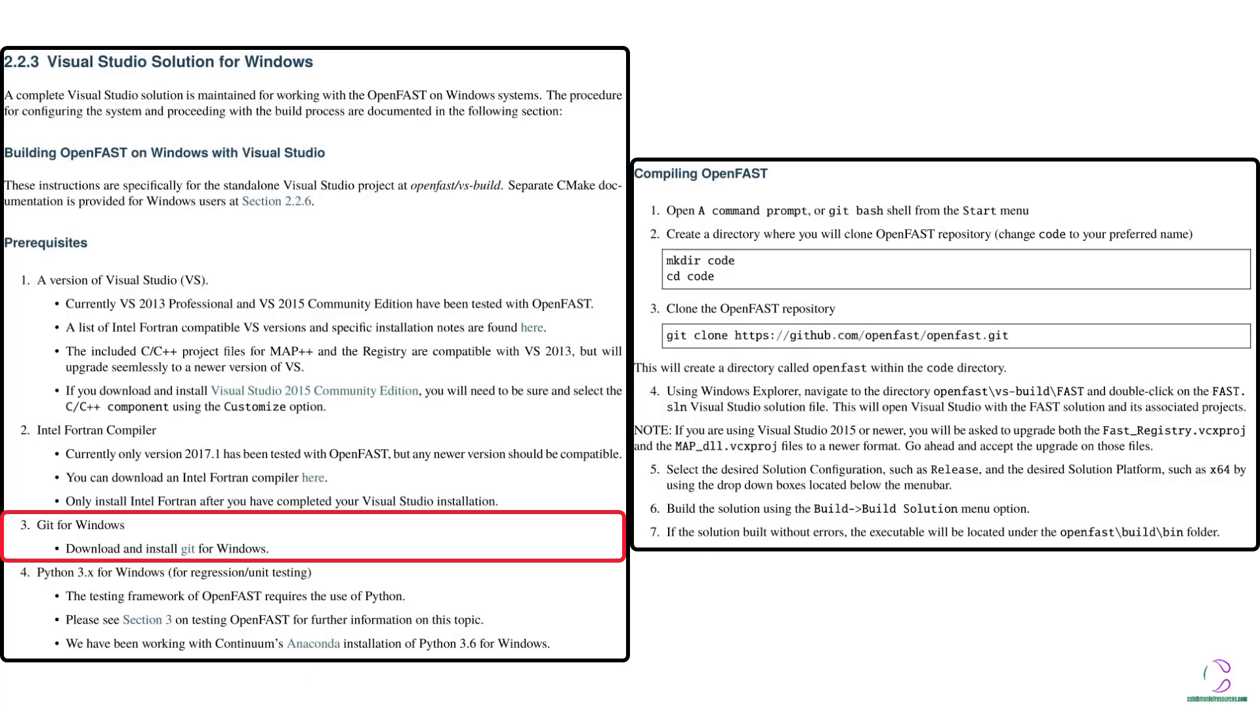
- Open the OpenFAST documentation PDF at page 11 and select part of the git clone address
click(187, 548)
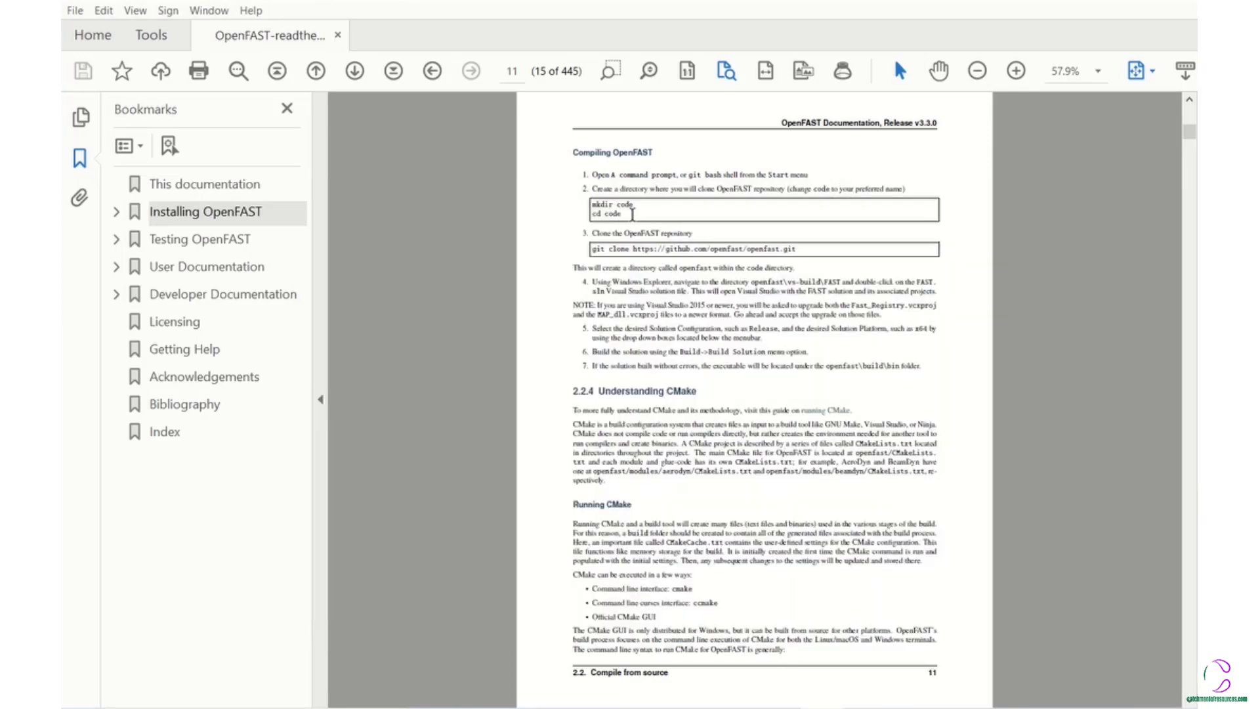
double_click(784, 248)
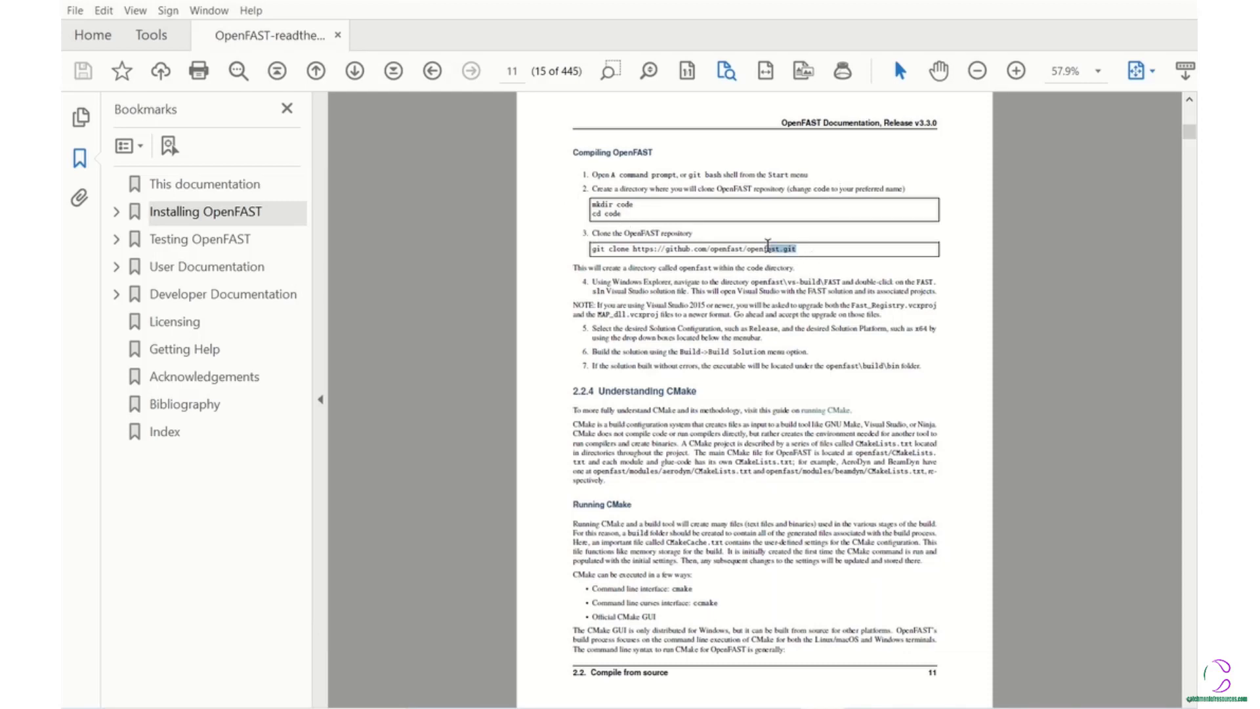